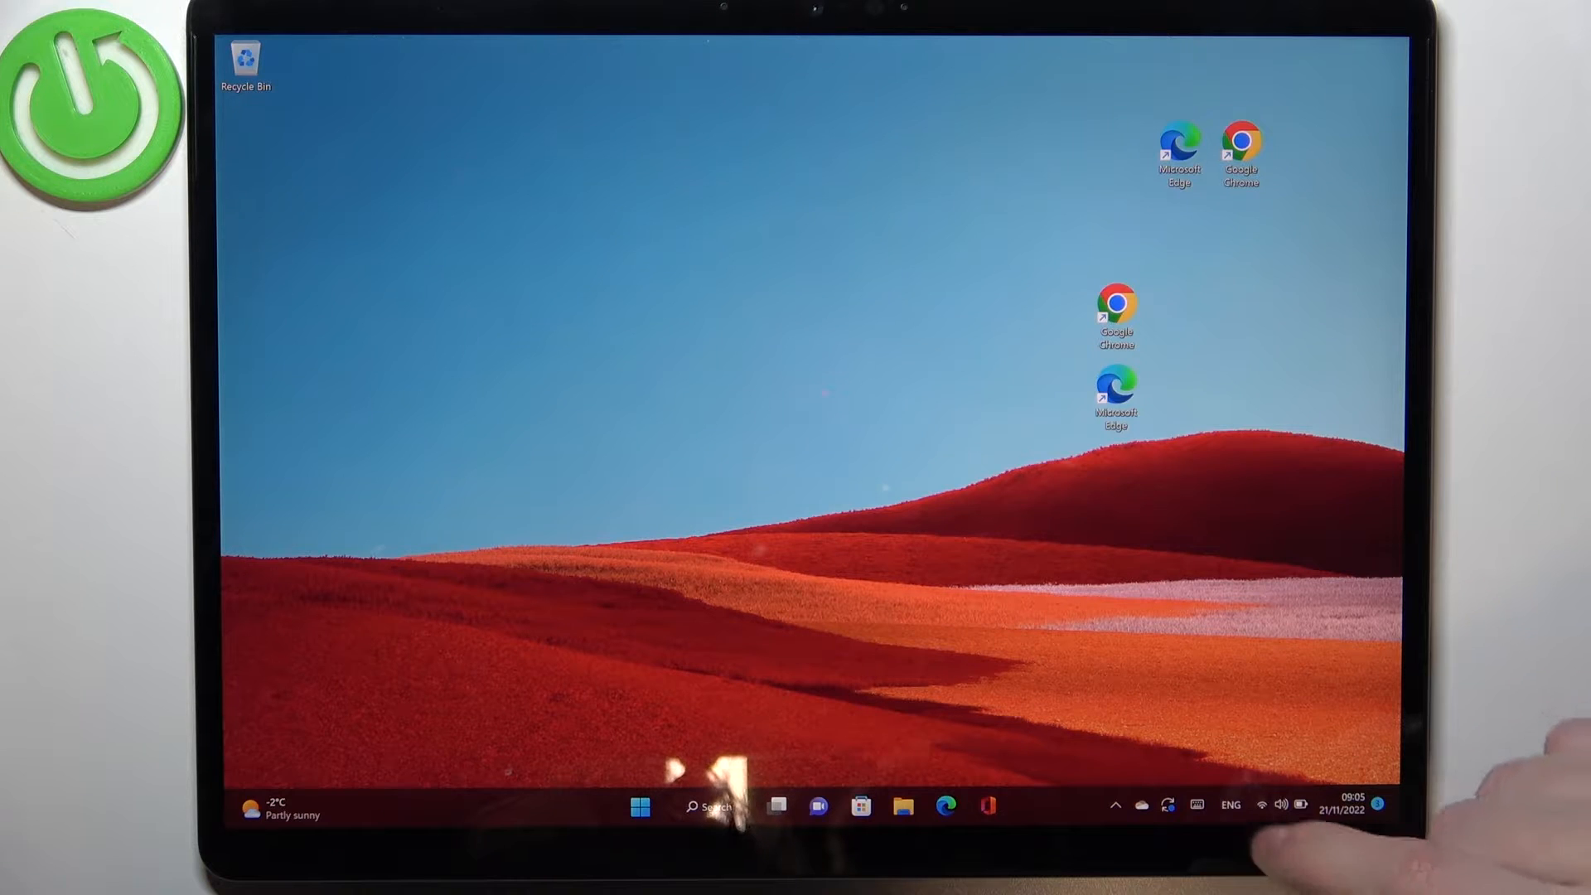
- From the taskbar ENG switcher, view keyboard layouts and go to Language & region settings
click(1232, 806)
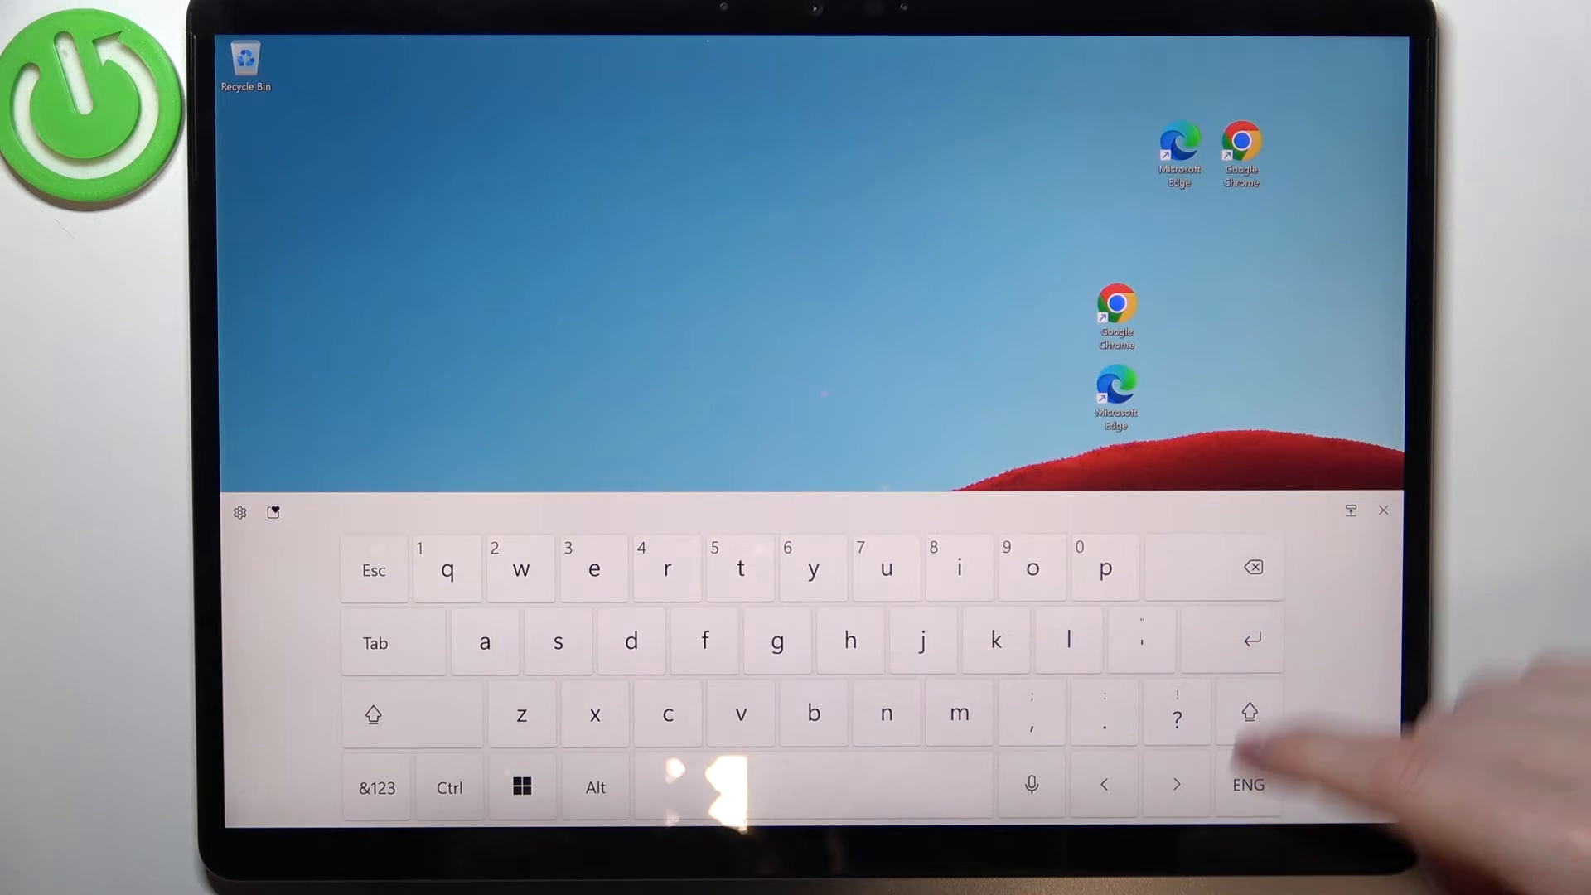
click(1382, 510)
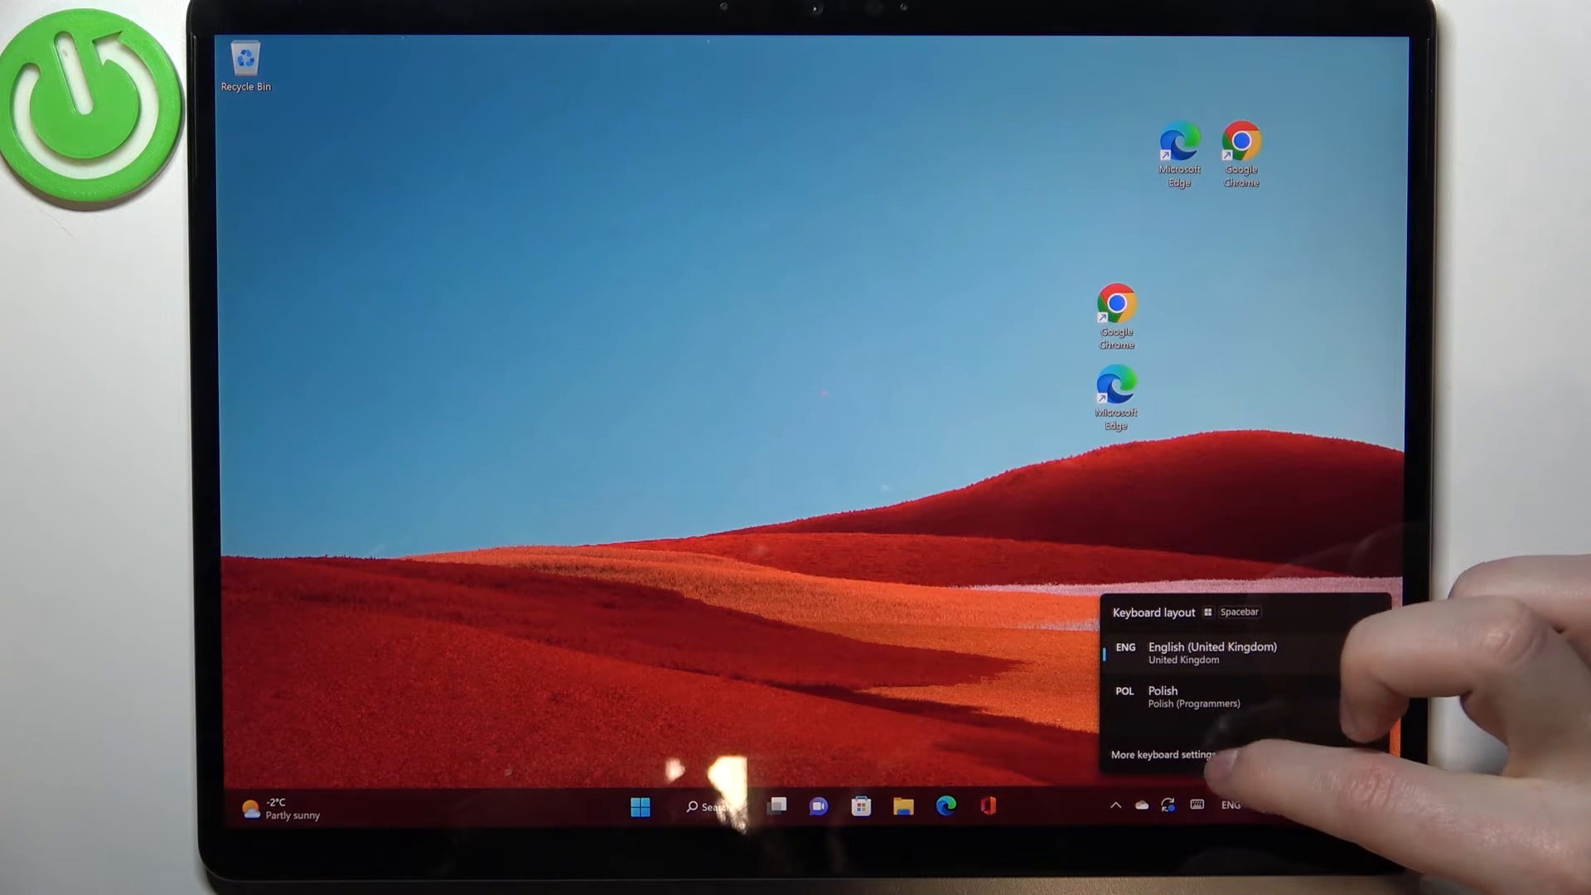
click(1162, 754)
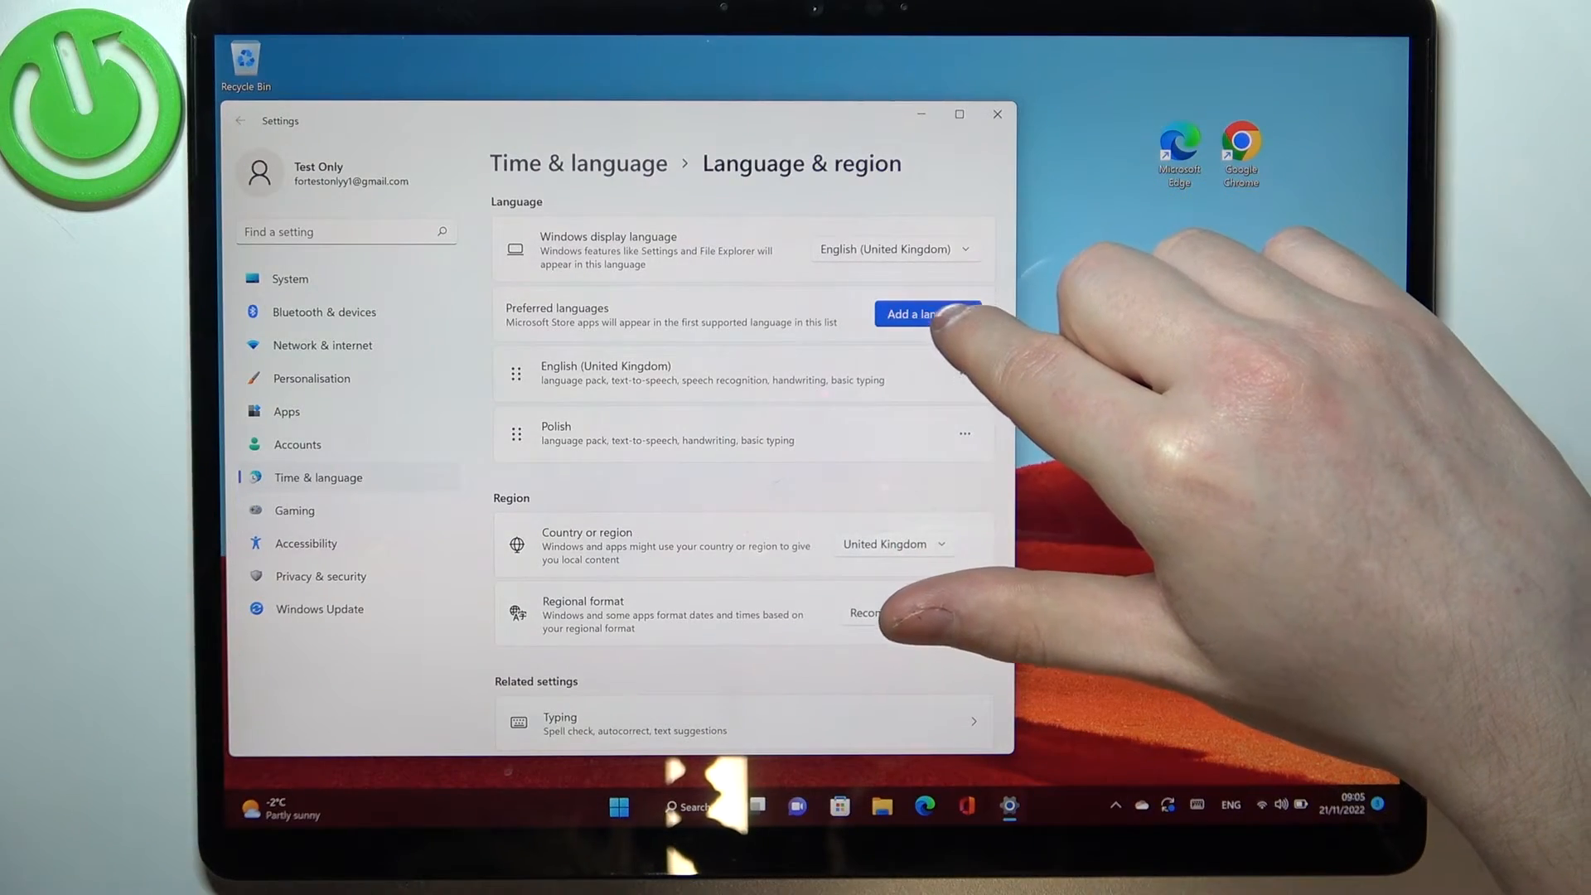
click(924, 313)
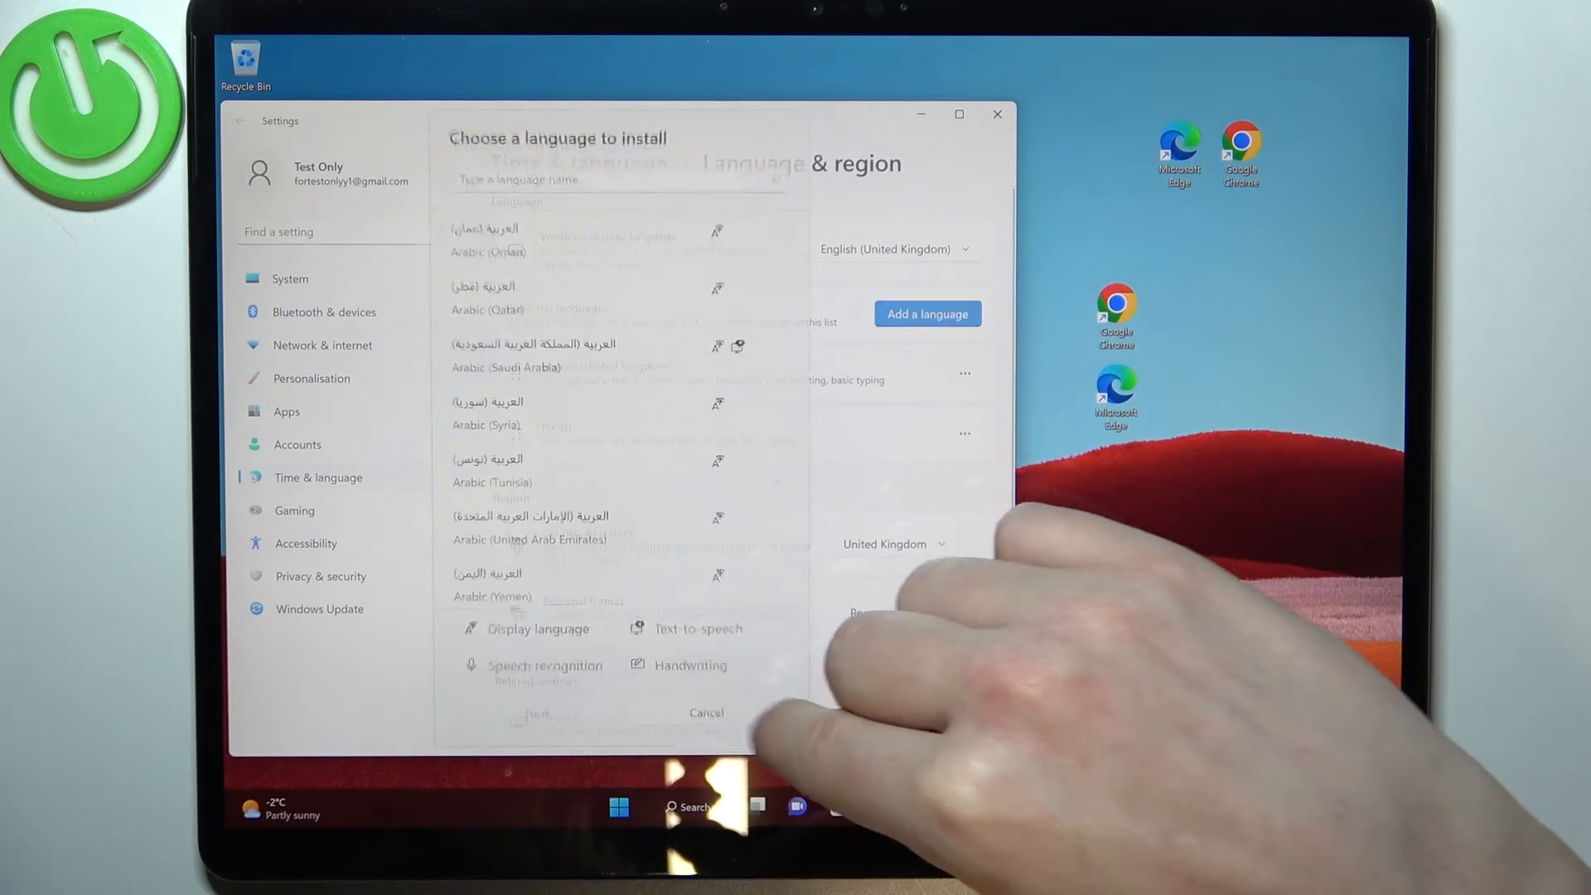
click(706, 711)
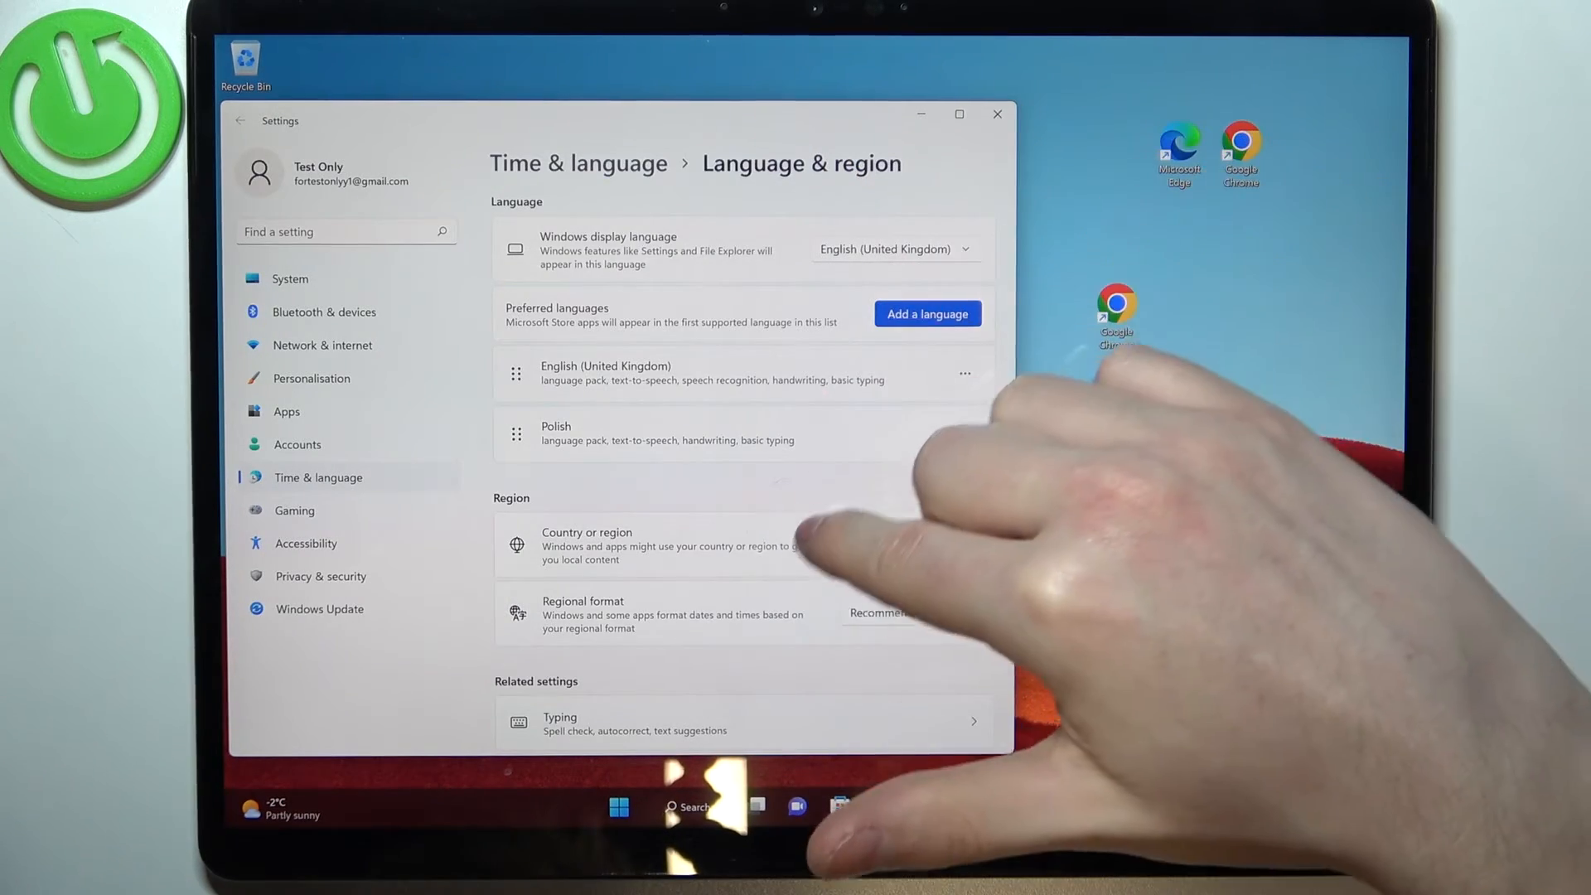